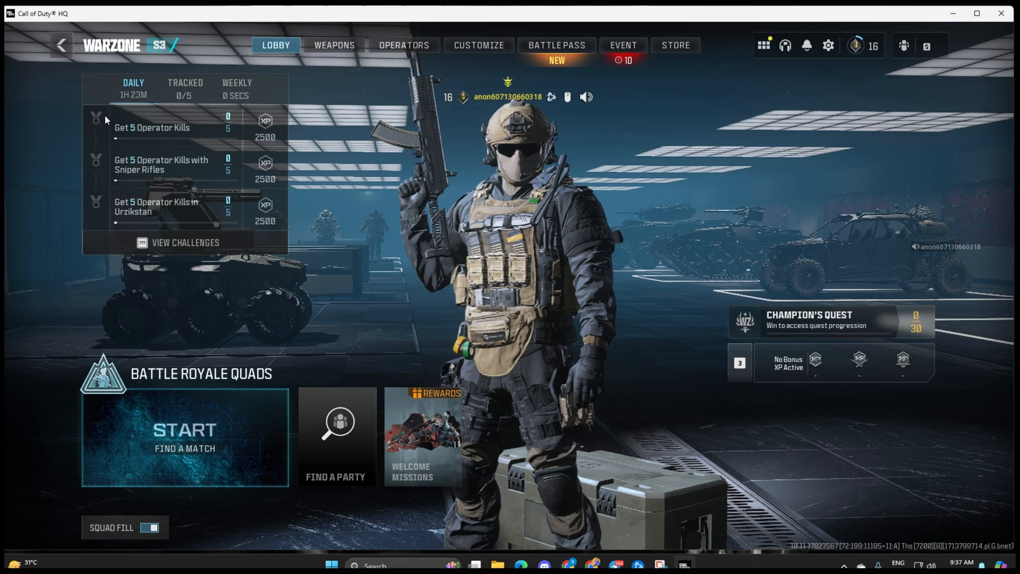
pyautogui.moveTo(689, 375)
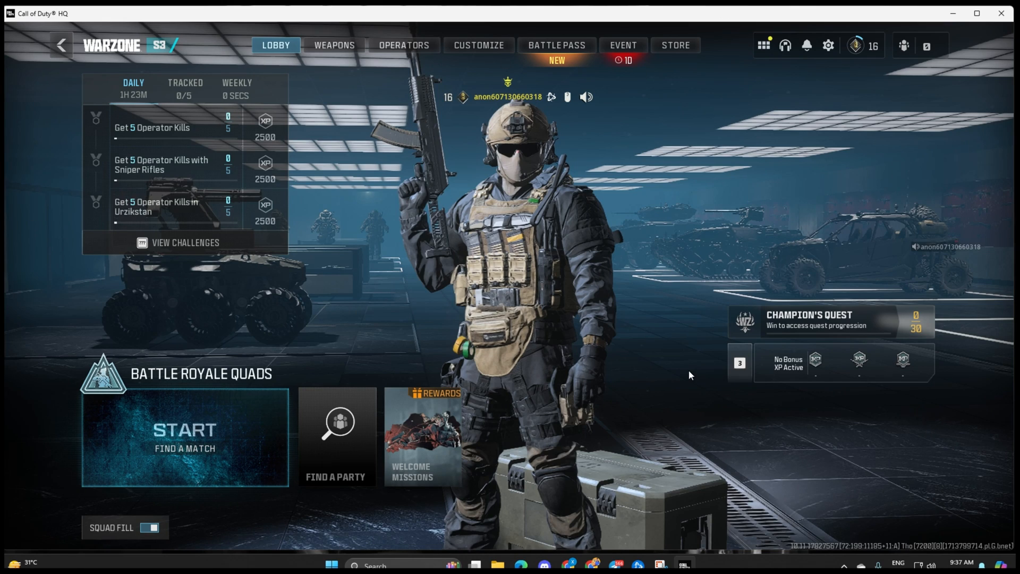
pyautogui.moveTo(708, 228)
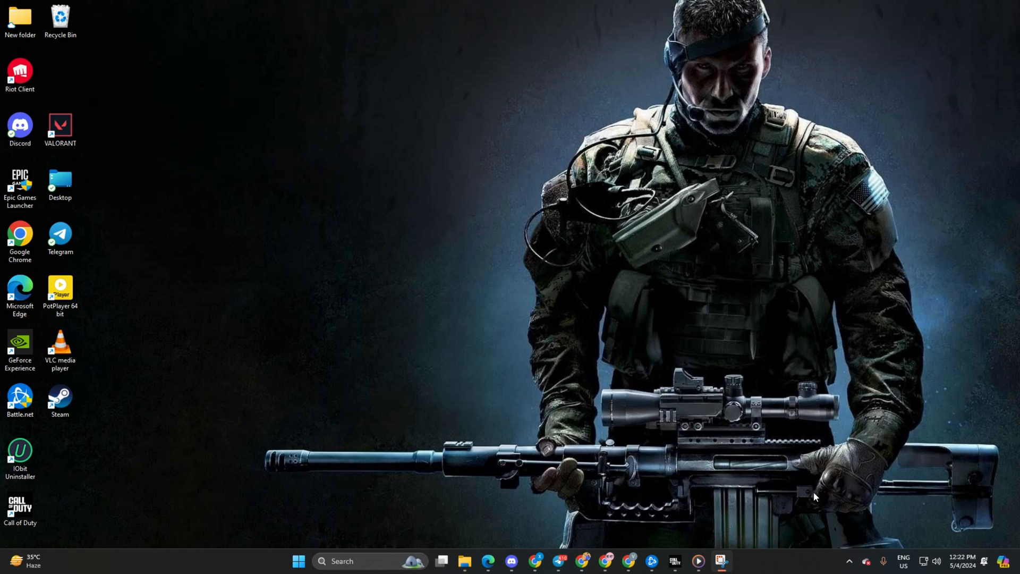
pyautogui.moveTo(422, 283)
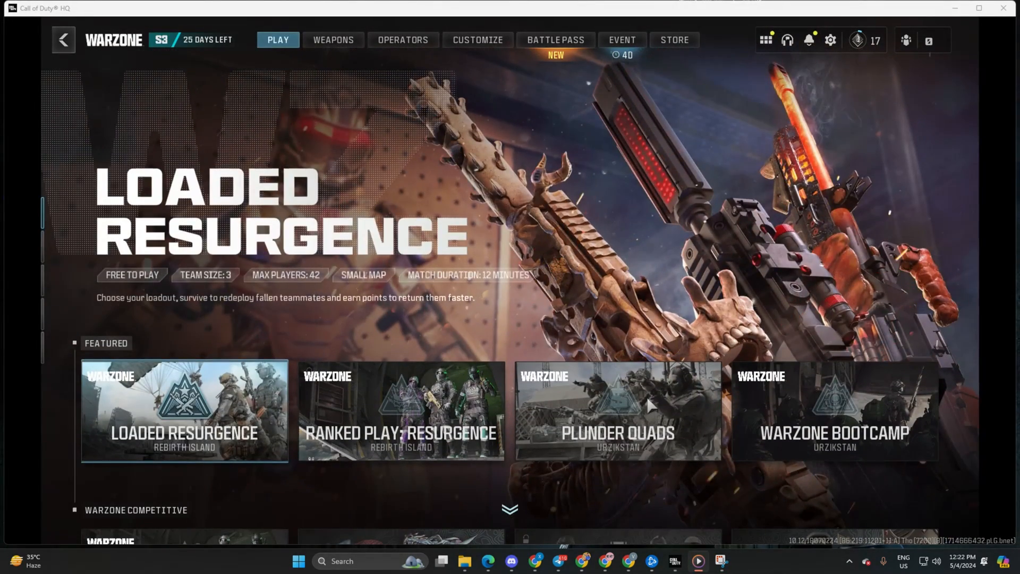
# Switch the lobby mode from Plunder Quads to Loaded Resurgence and start the match search.
pyautogui.click(616, 411)
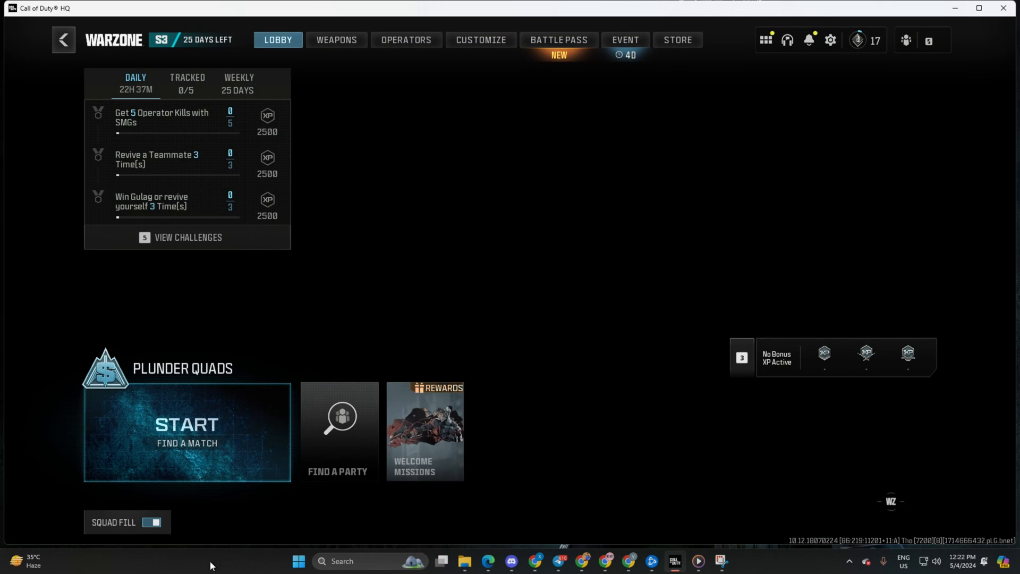
pyautogui.click(187, 424)
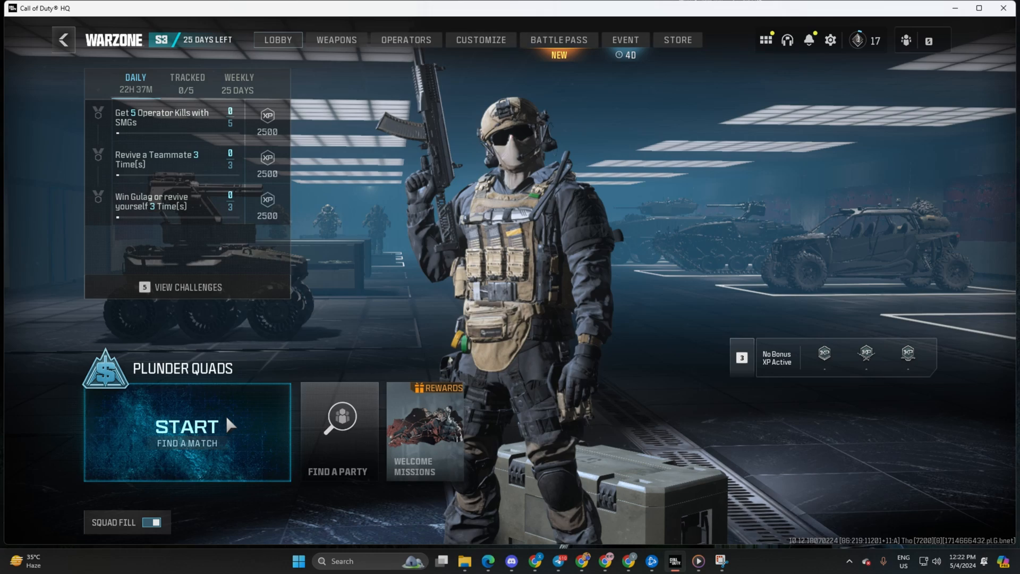
pyautogui.click(277, 40)
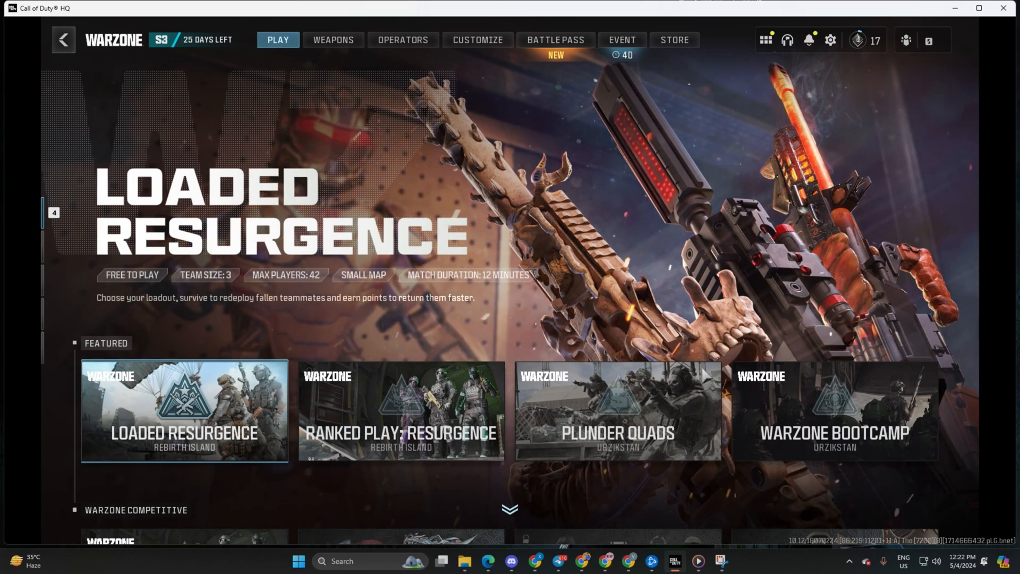
pyautogui.click(184, 410)
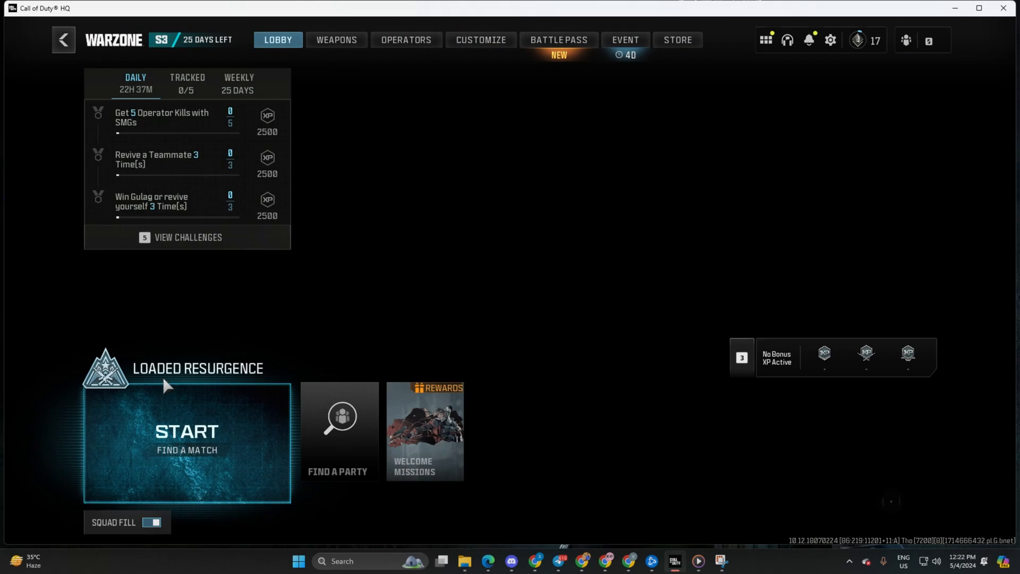
pyautogui.click(186, 433)
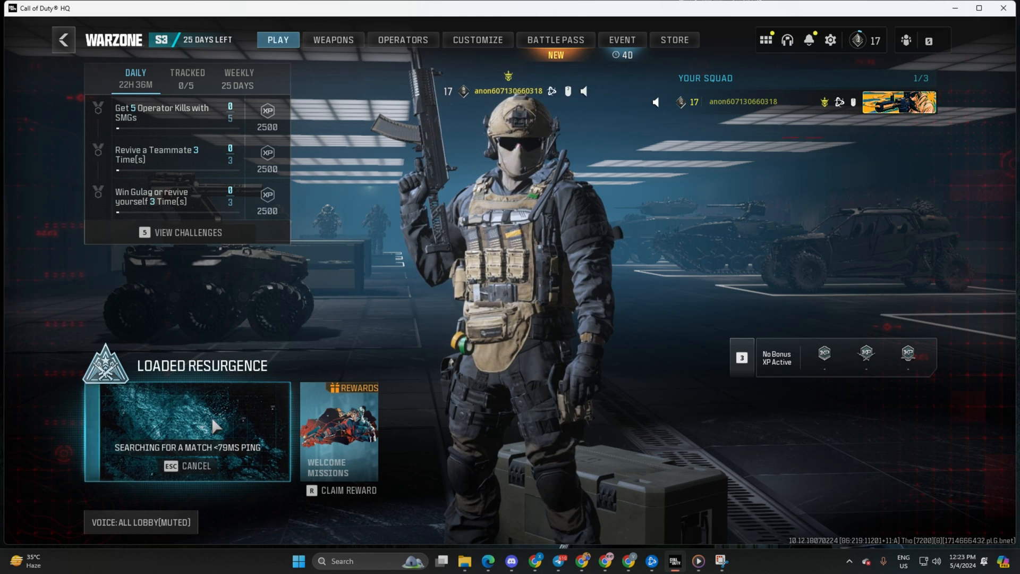
pyautogui.click(187, 465)
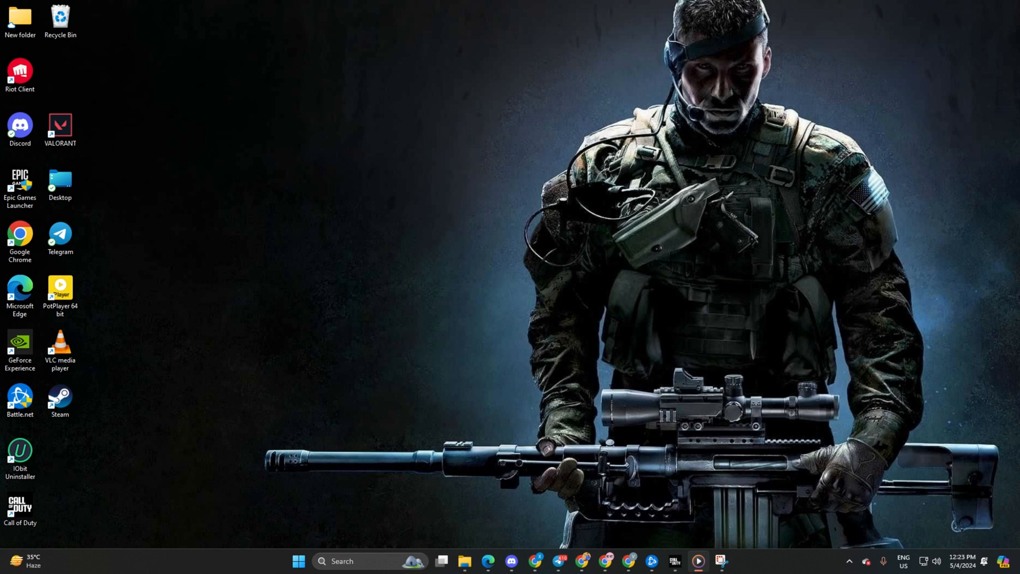
pyautogui.moveTo(667, 333)
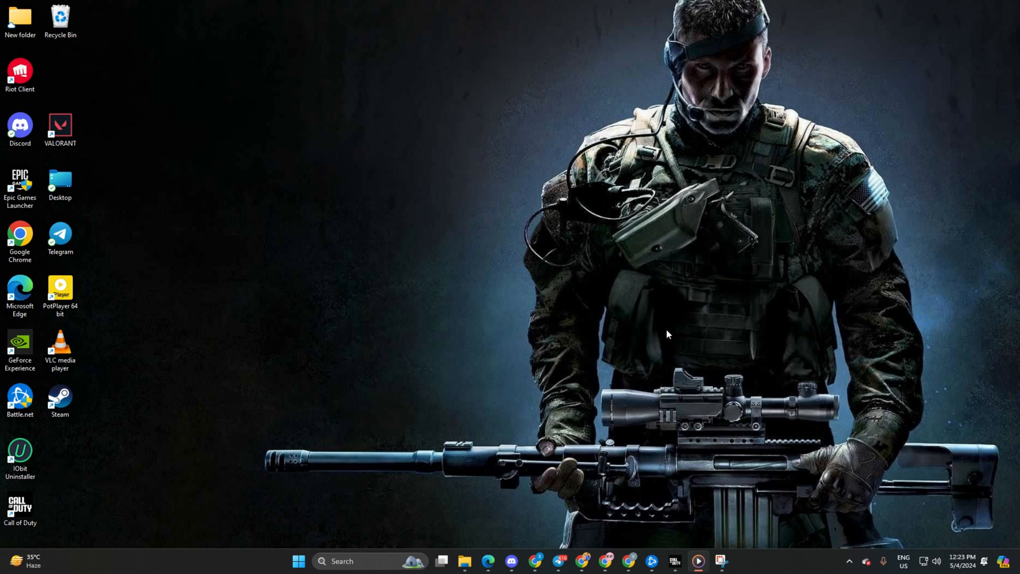
# Launch Command Prompt as administrator from Windows Search using 'CMD'.
pyautogui.click(369, 561)
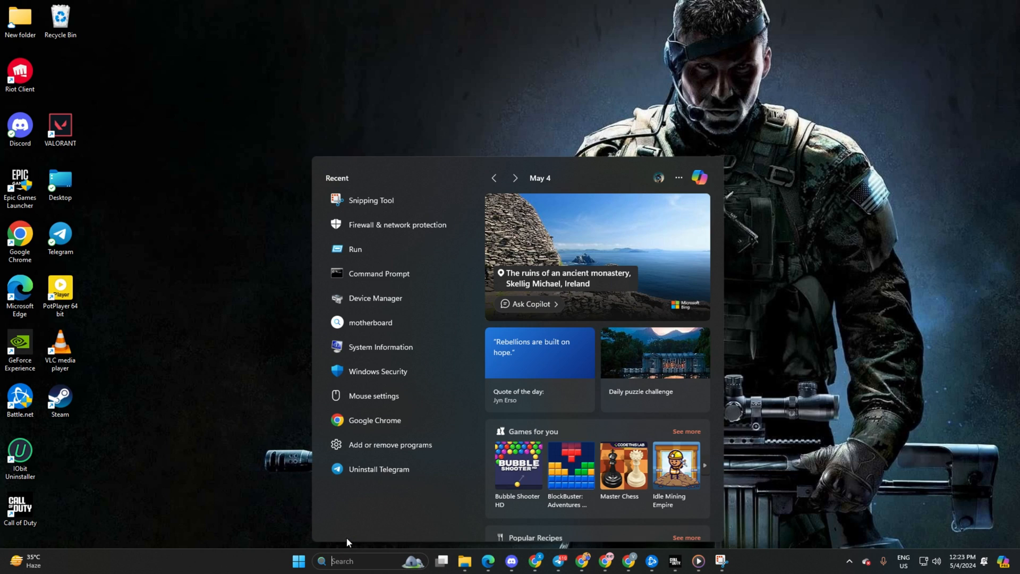
pyautogui.write('CMD')
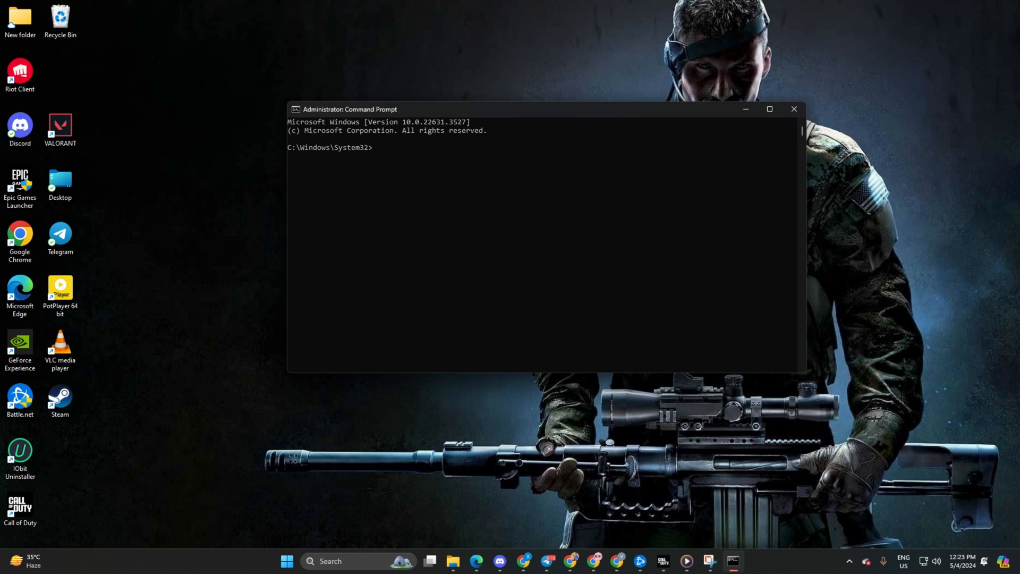
# Run netsh winsock reset, ipconfig /flushdns and the IP release/reset, then close the window.
pyautogui.write('netsh winsock reset')
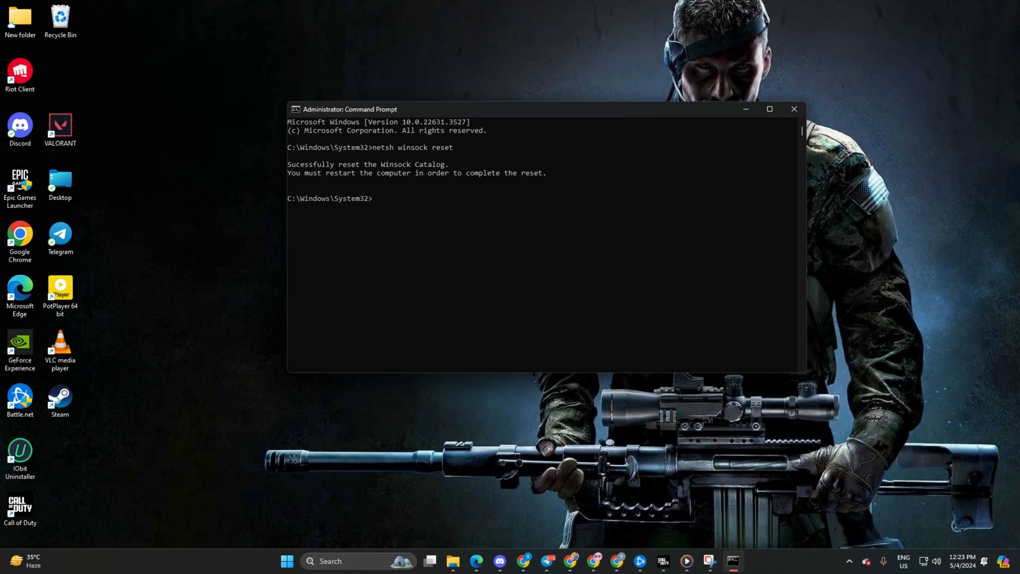
pyautogui.write('ipconfig /flushdns')
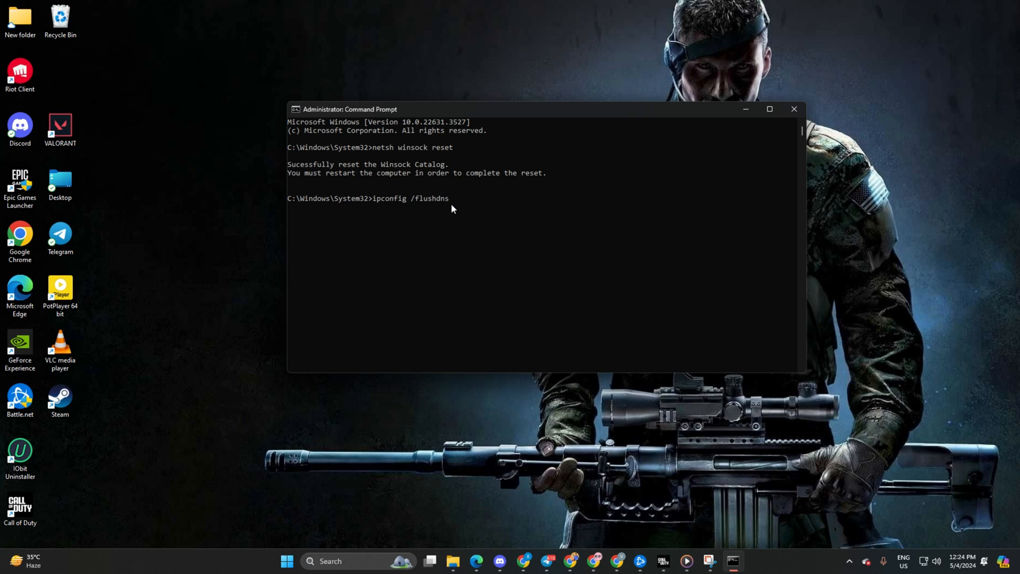
pyautogui.click(411, 207)
pyautogui.write('ipconfig /release')
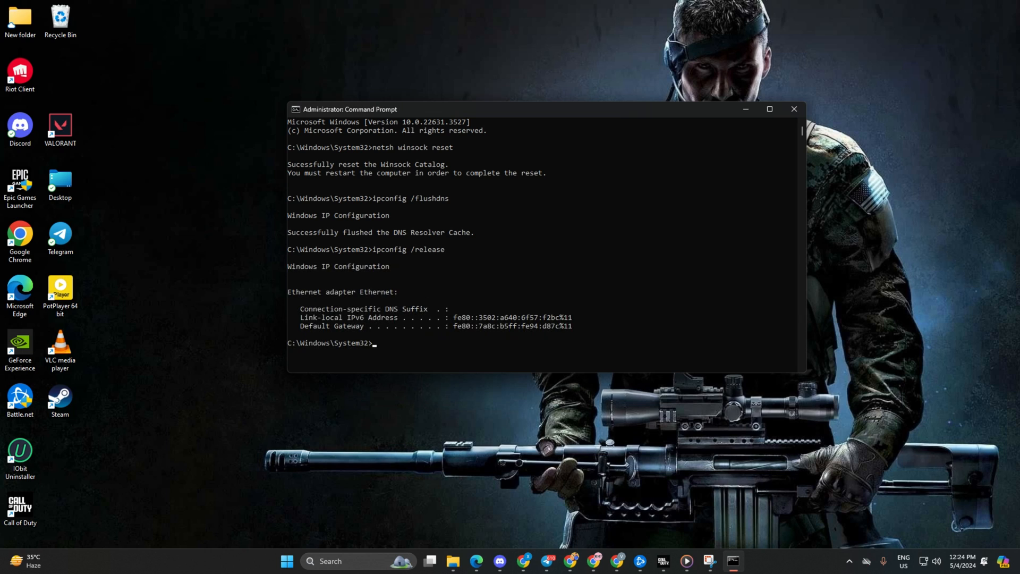
pyautogui.moveTo(715, 328)
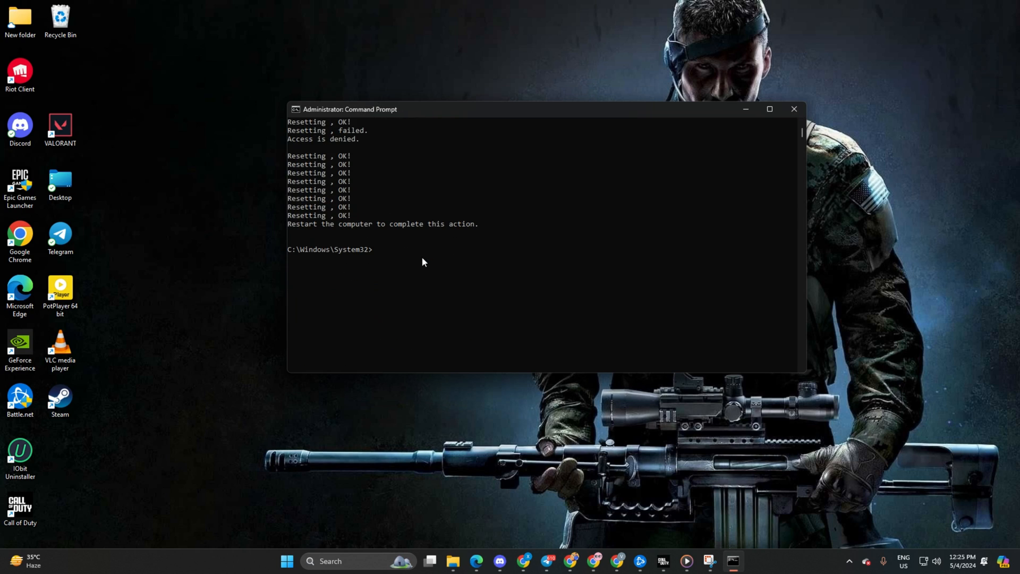
pyautogui.moveTo(770, 125)
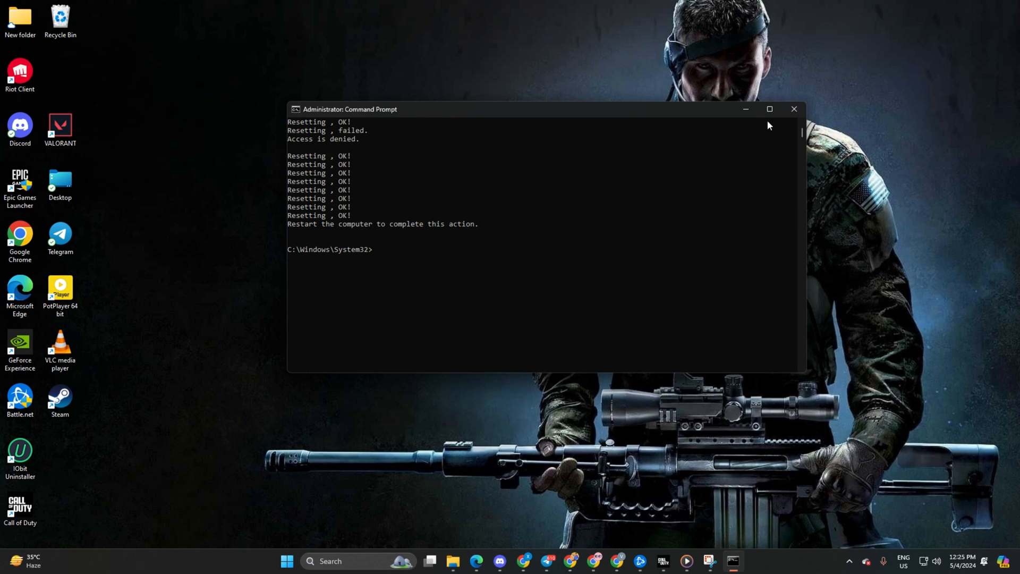
pyautogui.click(793, 109)
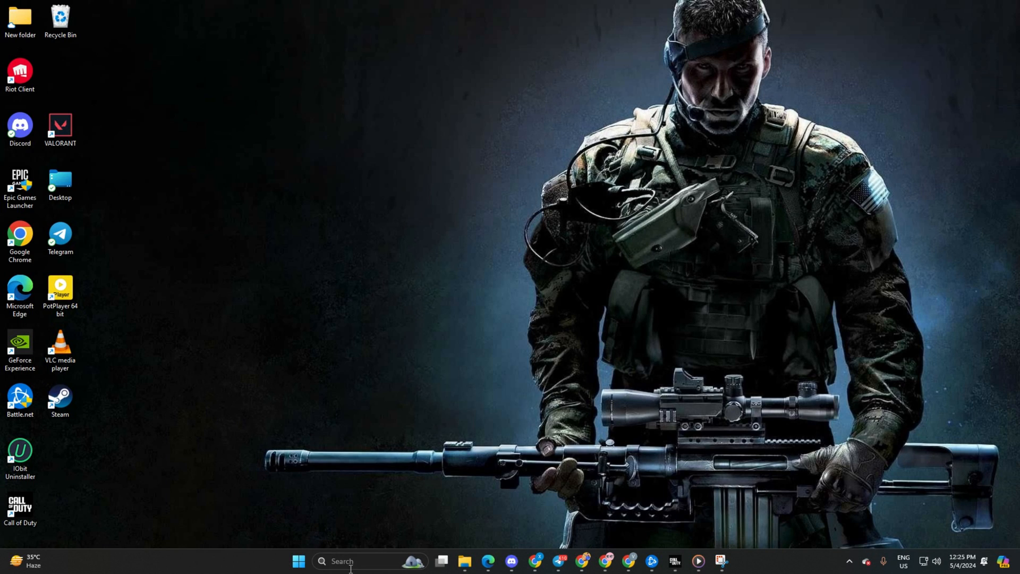
# In a new Command Prompt, ping 1.1.1.1 and 8.8.8.8 to compare response times.
pyautogui.write('CMF')
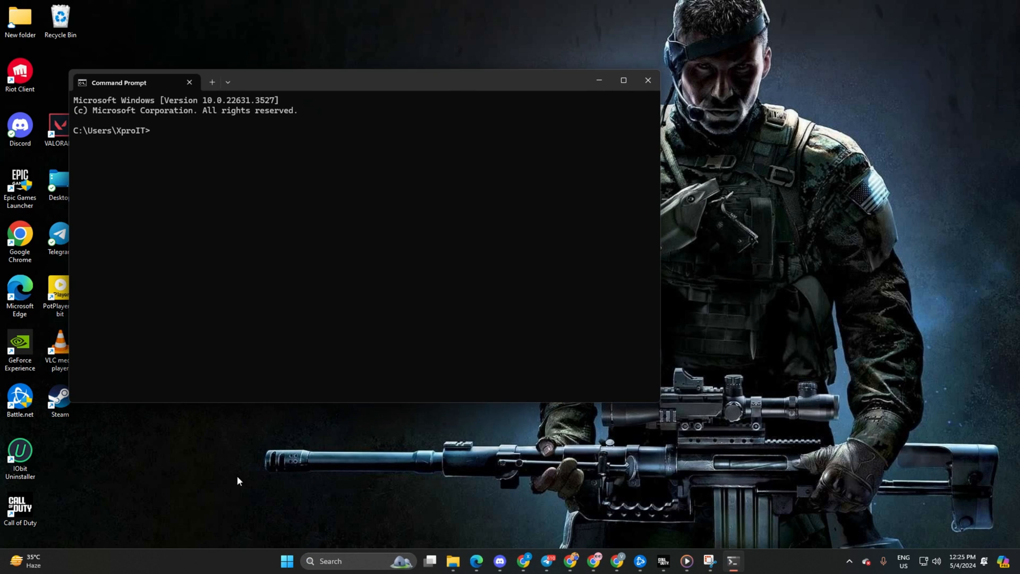
pyautogui.write('ping 1.1.1.1')
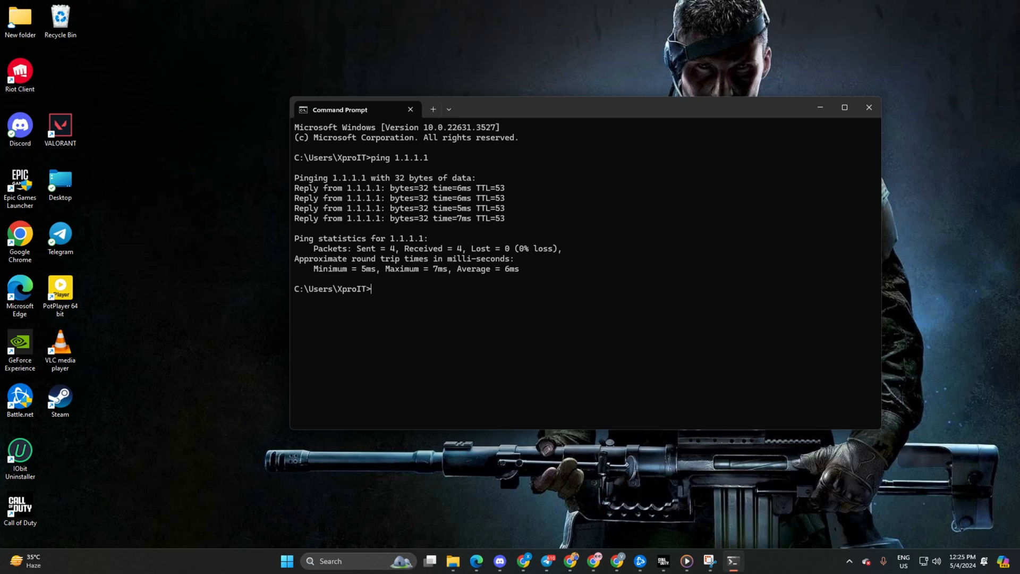
pyautogui.write('ping')
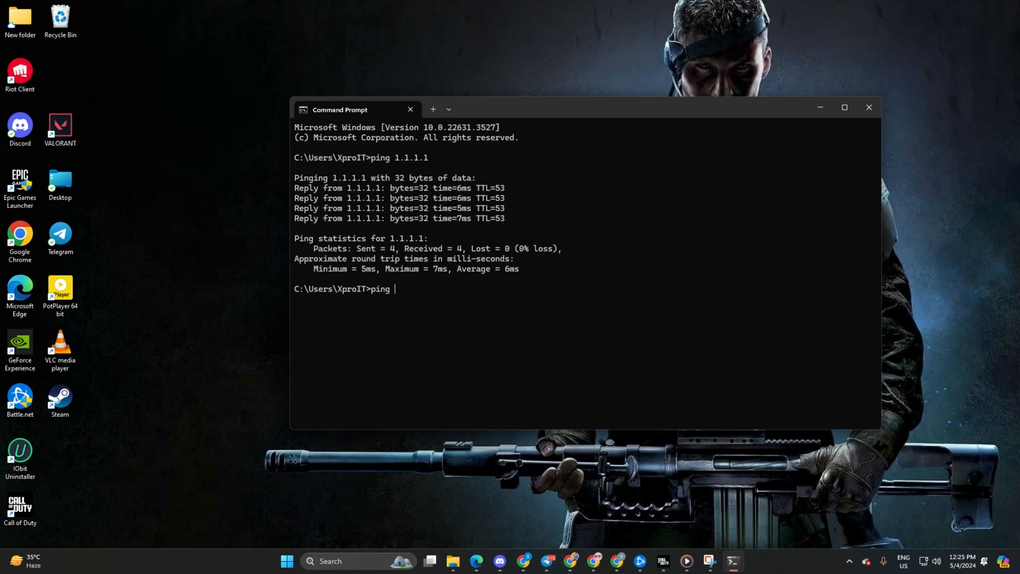
pyautogui.write('8.8.8.8')
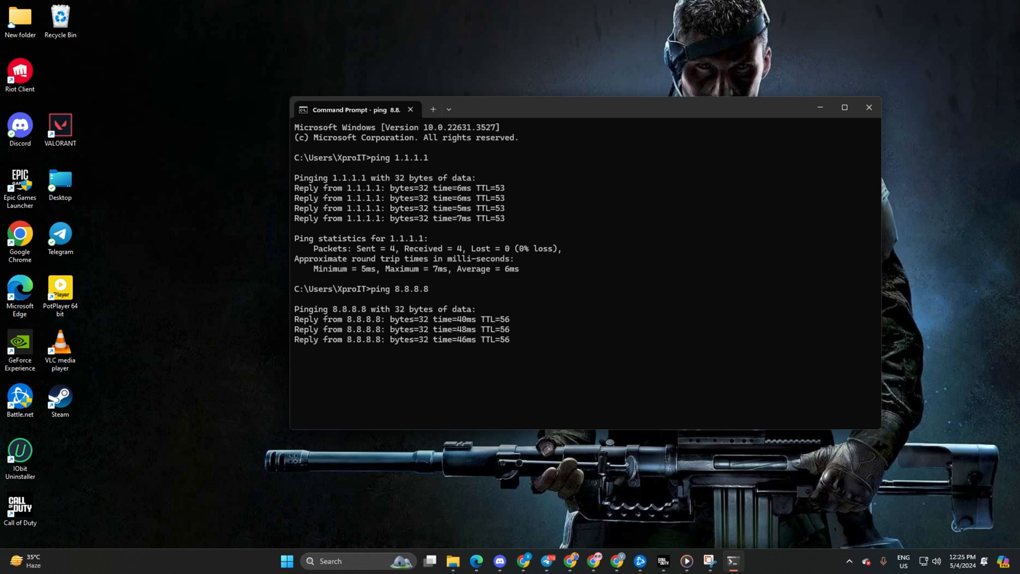
# Reach the Ethernet properties in Windows Settings and begin editing the DNS server assignment.
pyautogui.click(298, 561)
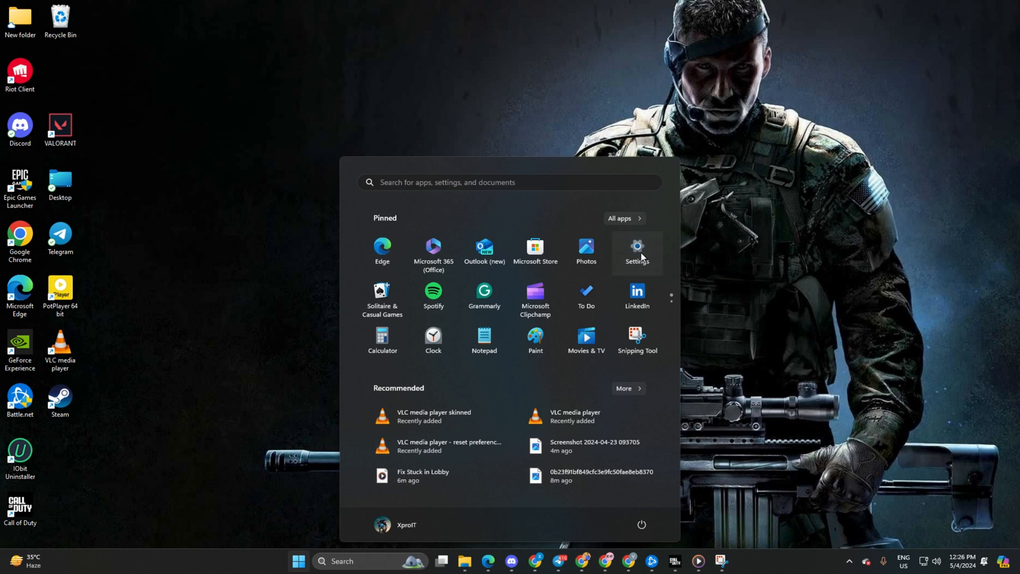
pyautogui.click(637, 251)
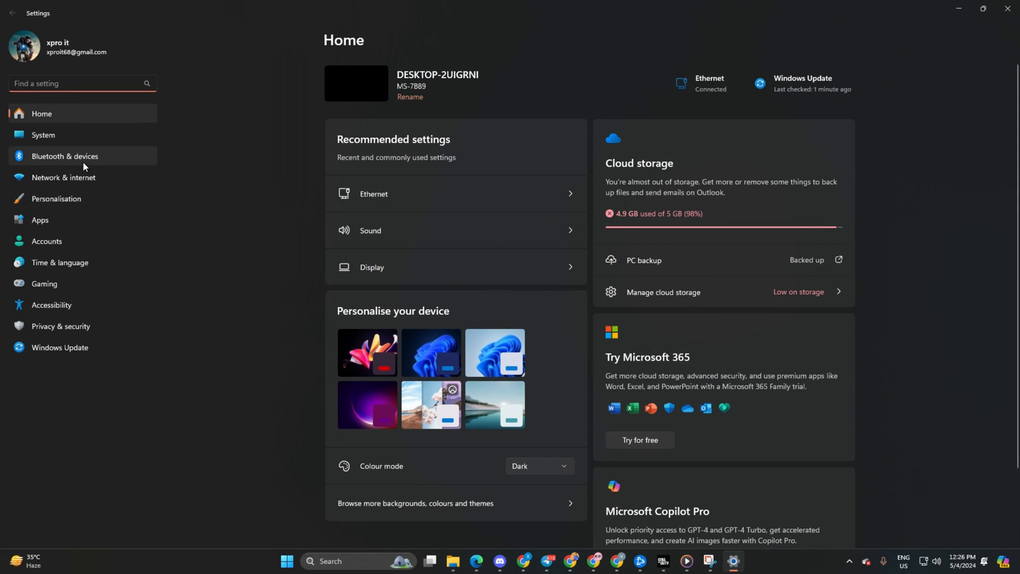
pyautogui.click(62, 178)
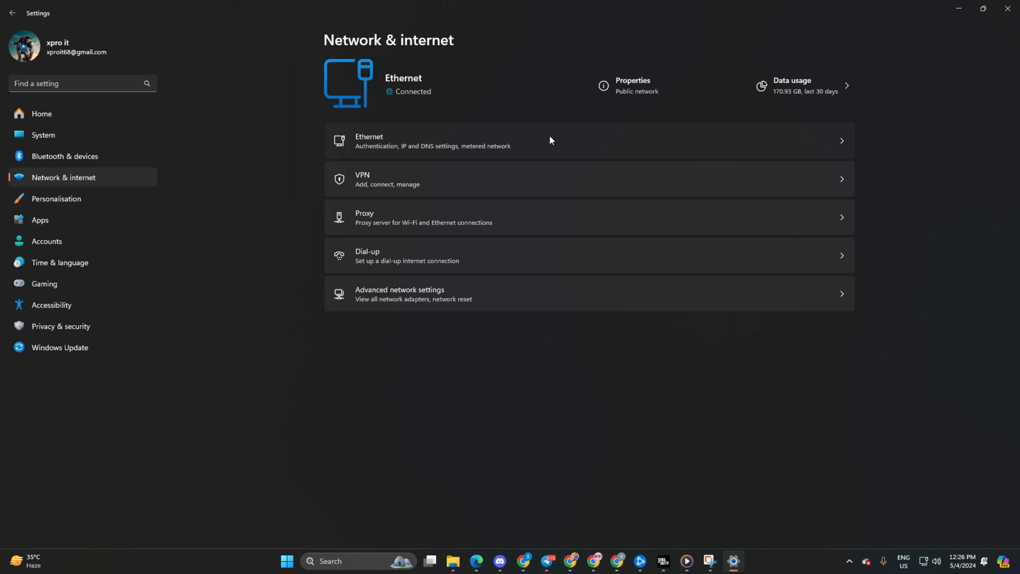
pyautogui.click(432, 140)
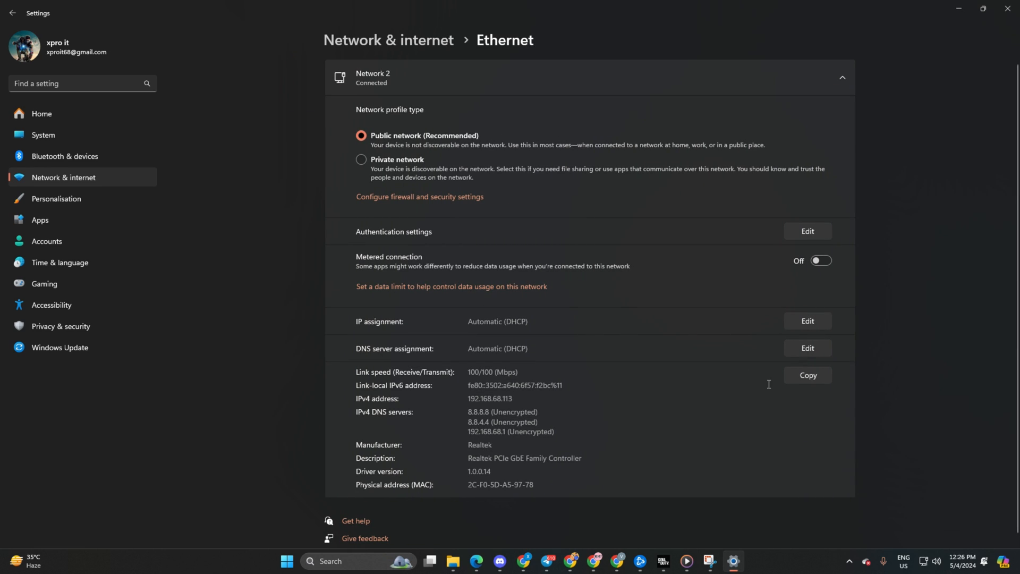
pyautogui.click(806, 349)
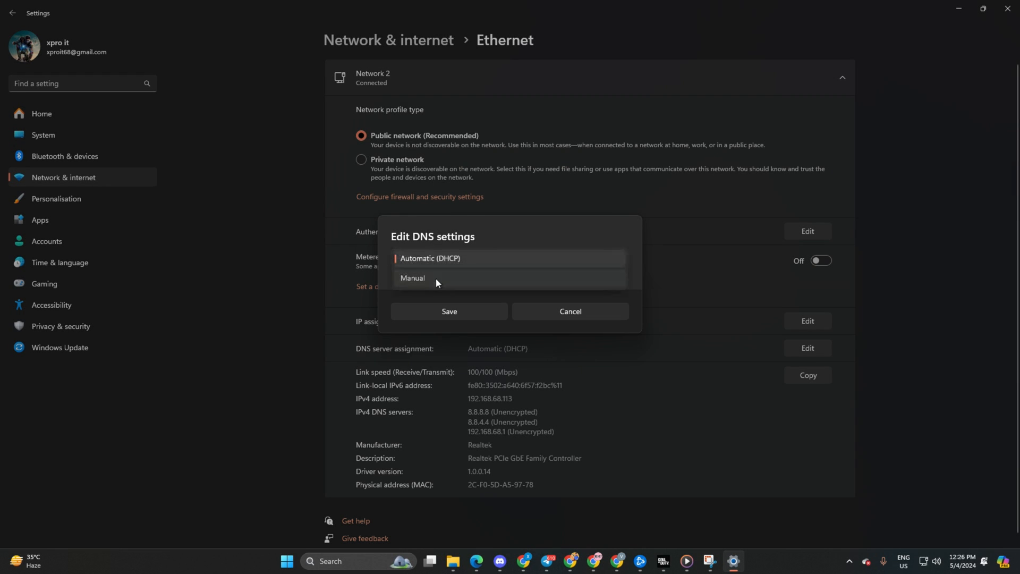
# Set manual IPv4 DNS servers 1.0.0.1 and 8.8.8.8, save, and close Settings.
pyautogui.click(412, 278)
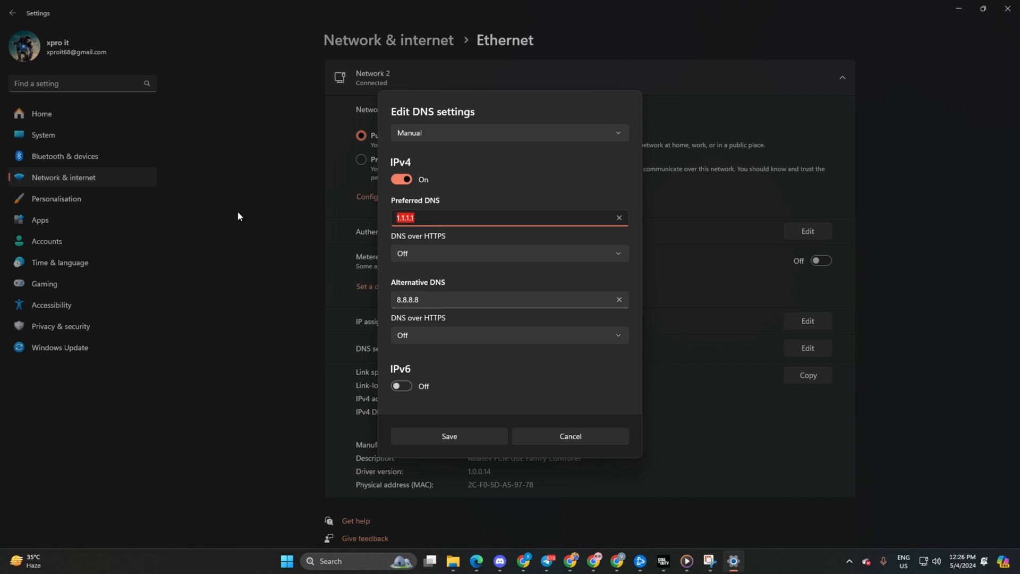
pyautogui.write('1.0')
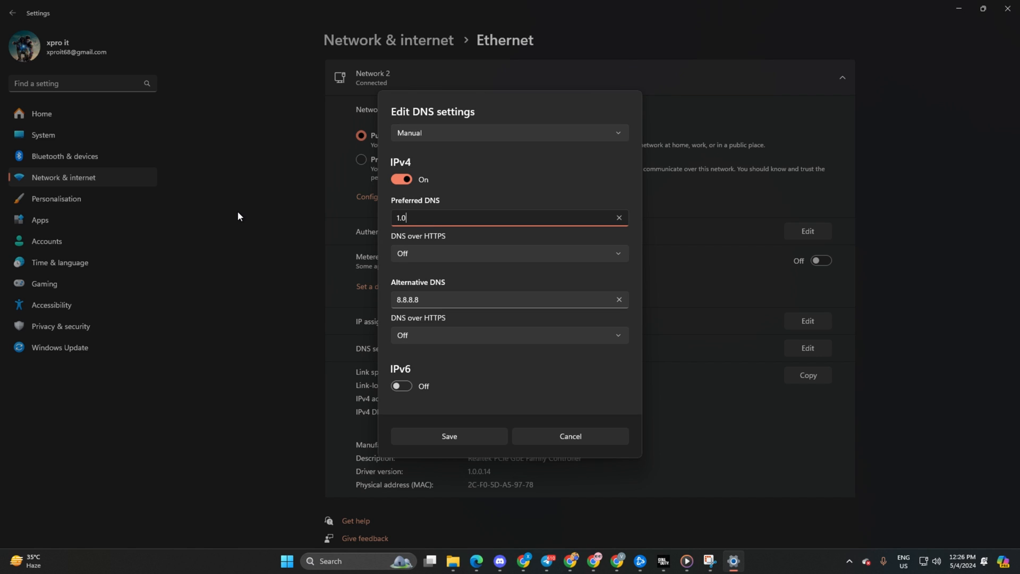
pyautogui.write('.1')
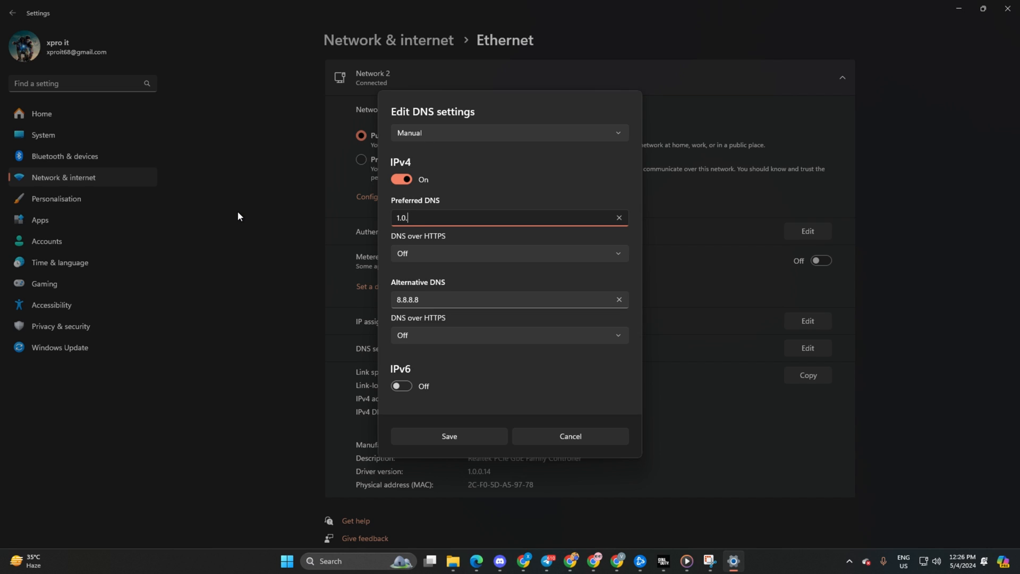
pyautogui.write('0.')
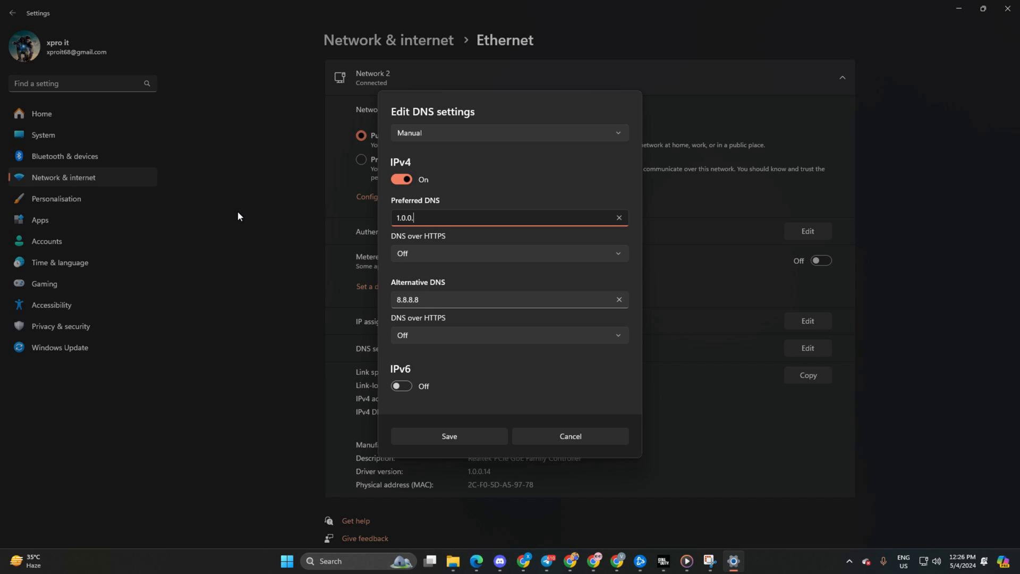
pyautogui.write('1')
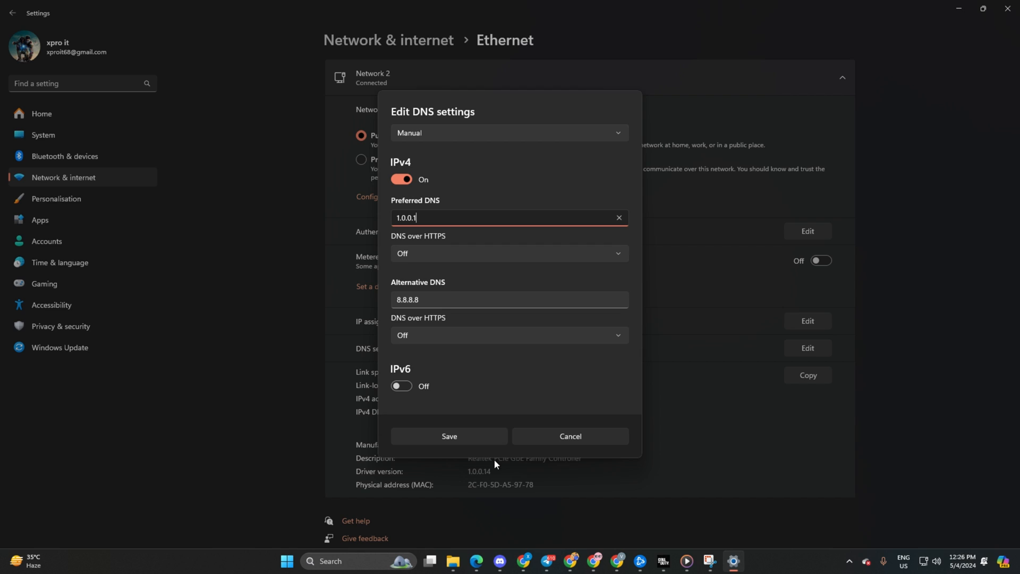
pyautogui.moveTo(367, 31)
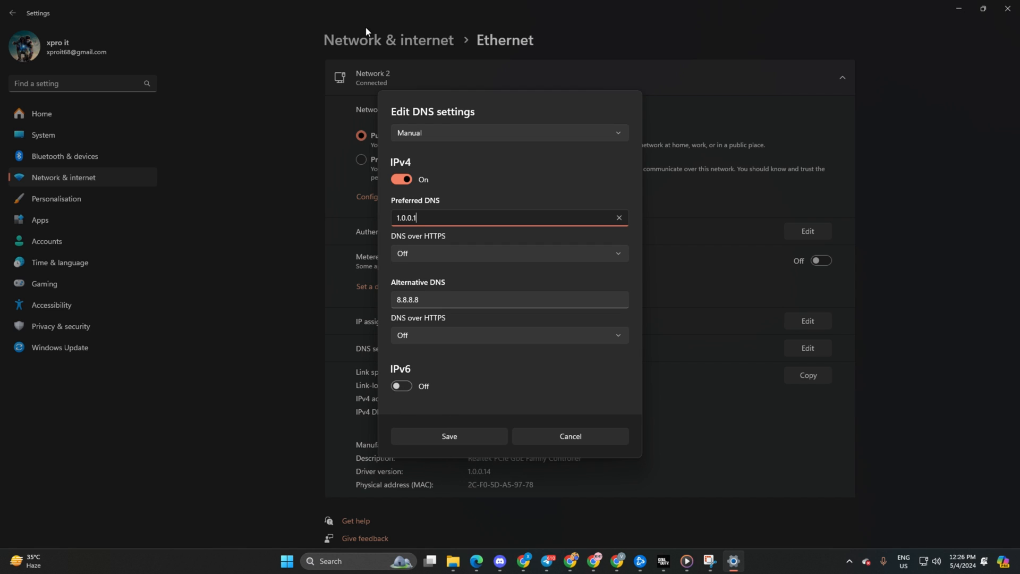
pyautogui.click(570, 436)
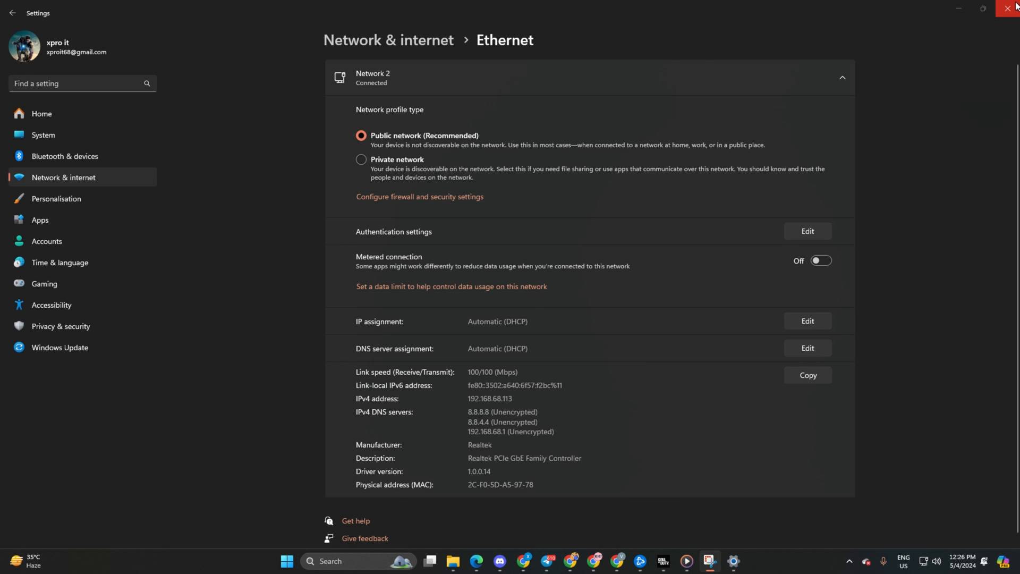
pyautogui.click(1011, 8)
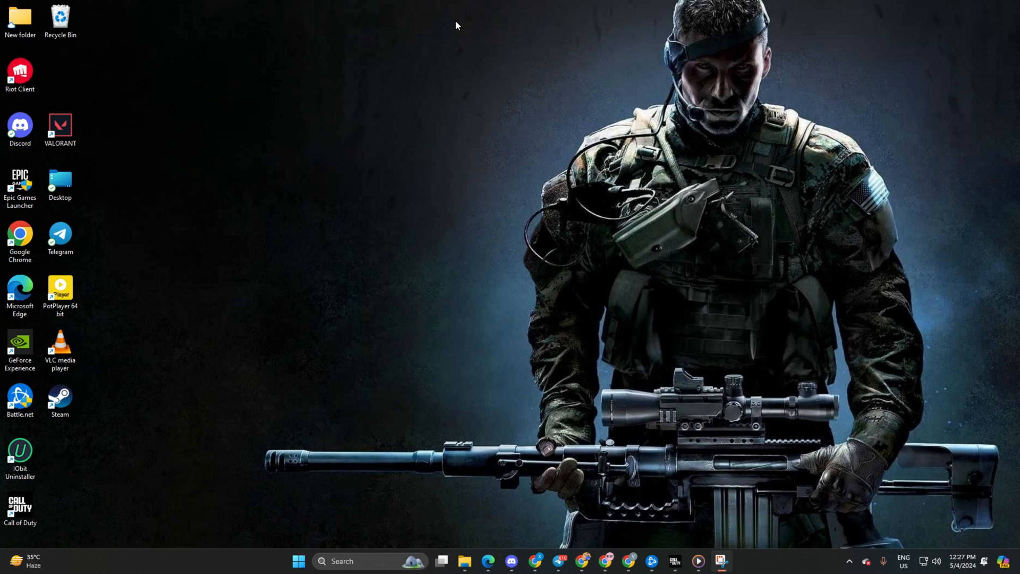
pyautogui.moveTo(446, 37)
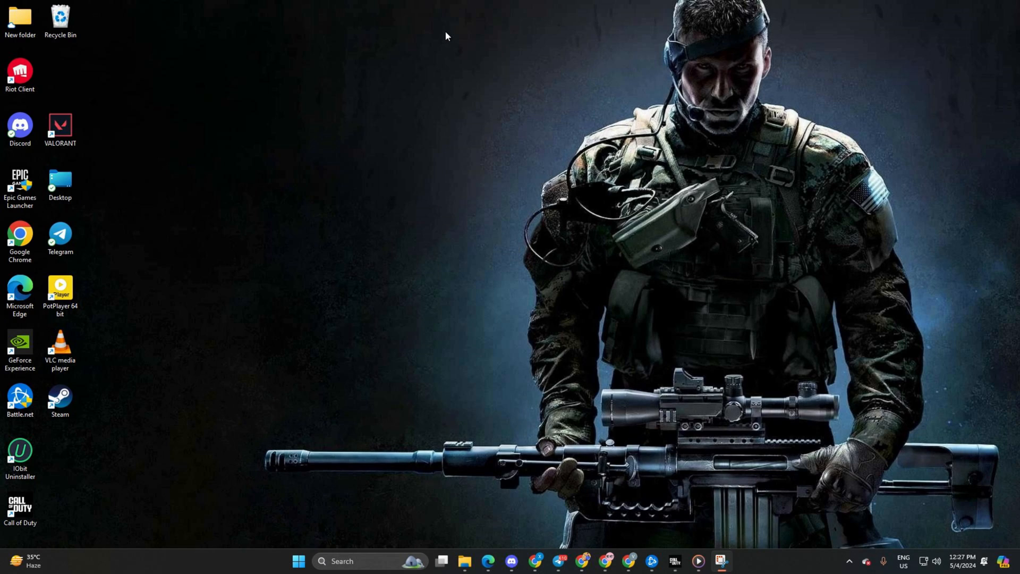